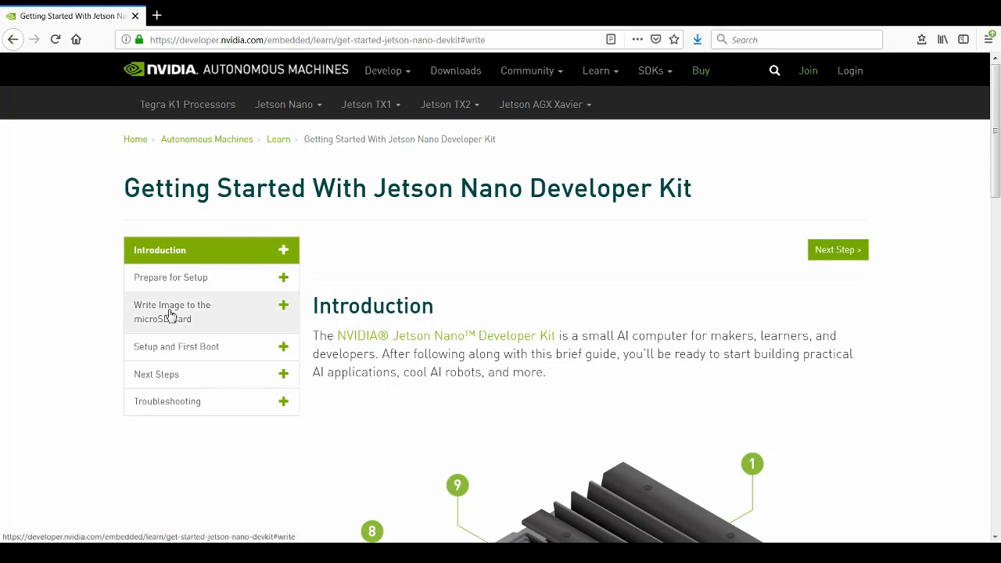
Show the 'Write Image to the microSD Card' section of the Jetson Nano guide.
click(172, 311)
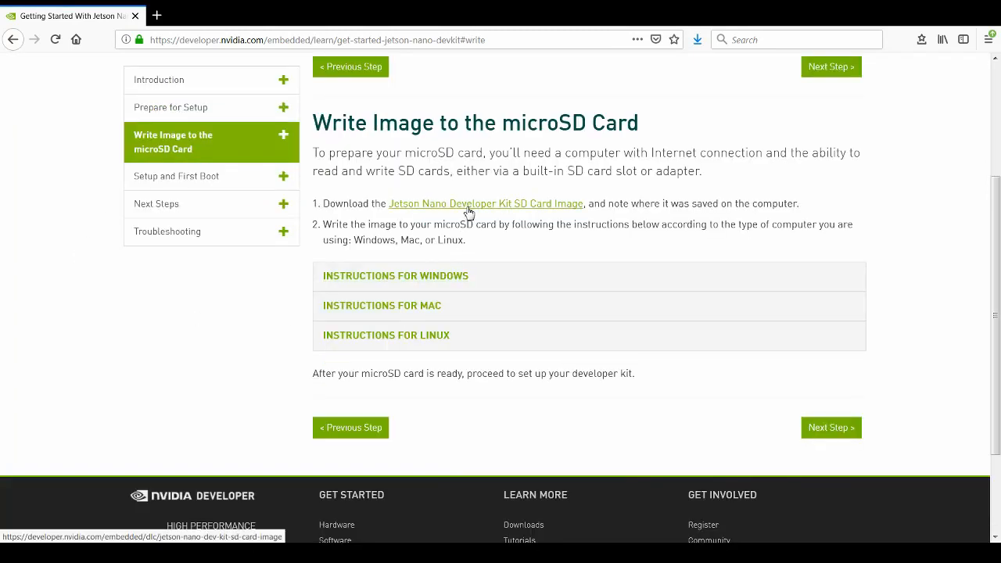
mouse_move(782, 291)
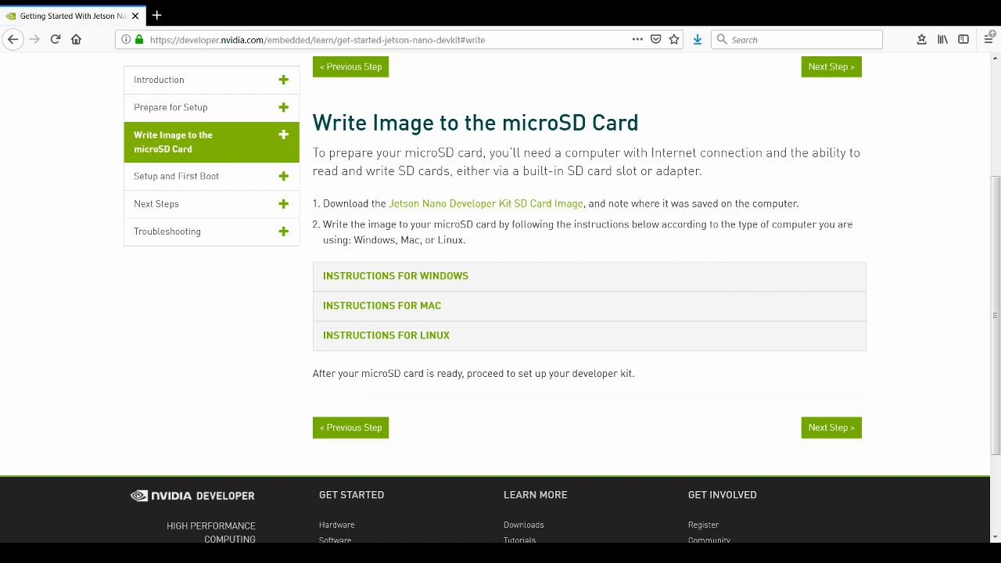
mouse_move(807, 281)
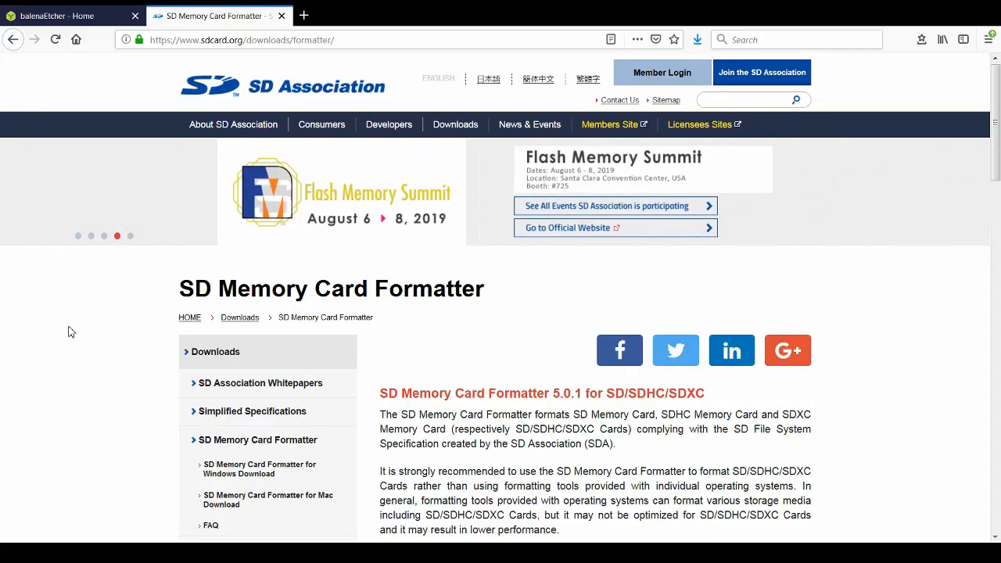
scroll(down, 3)
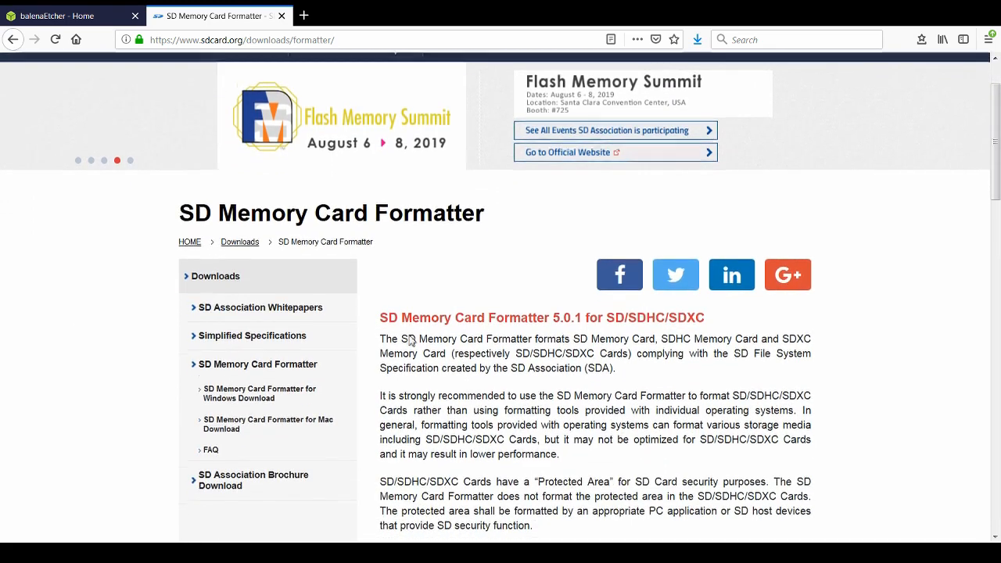
scroll(down, 3)
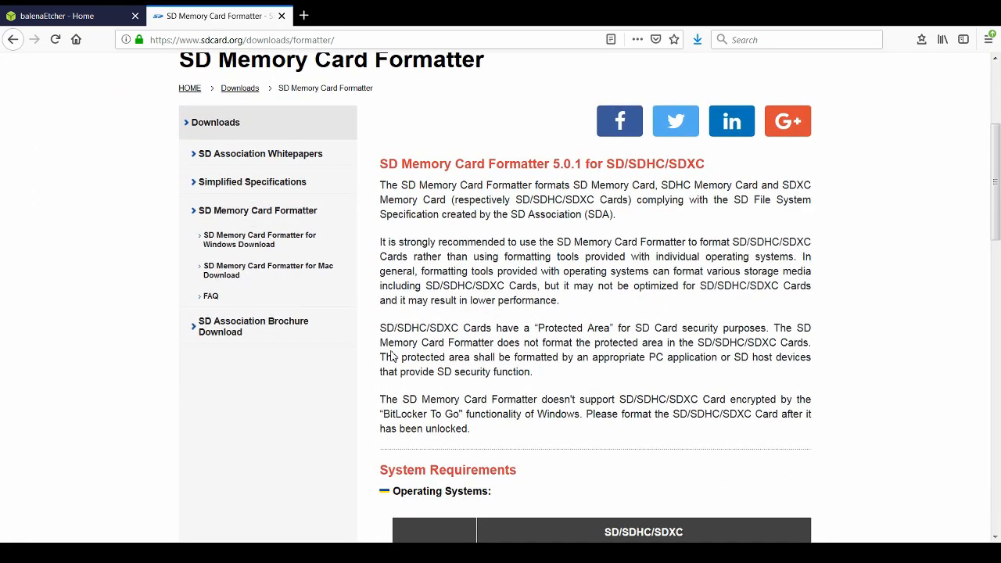
scroll(down, 3)
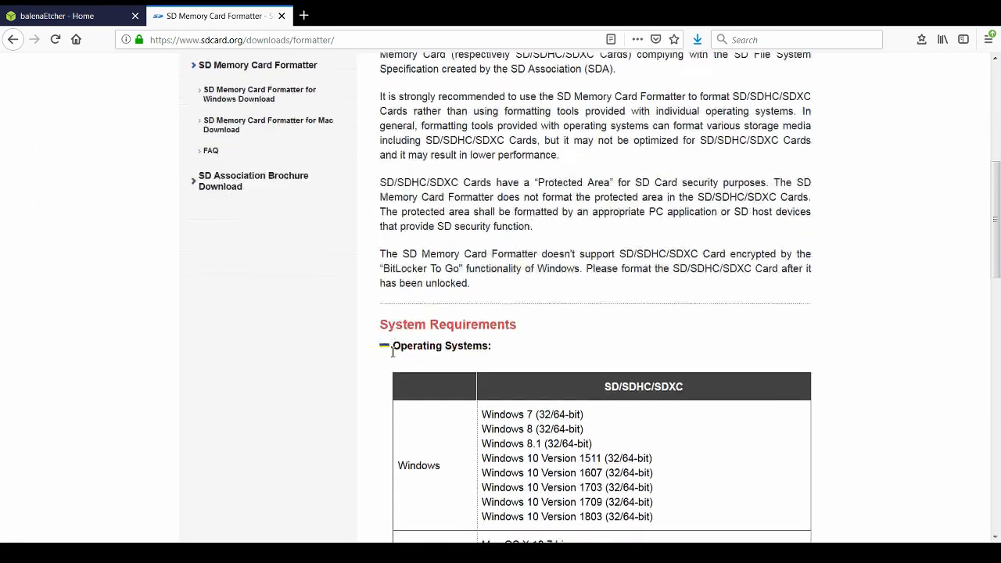
click(70, 16)
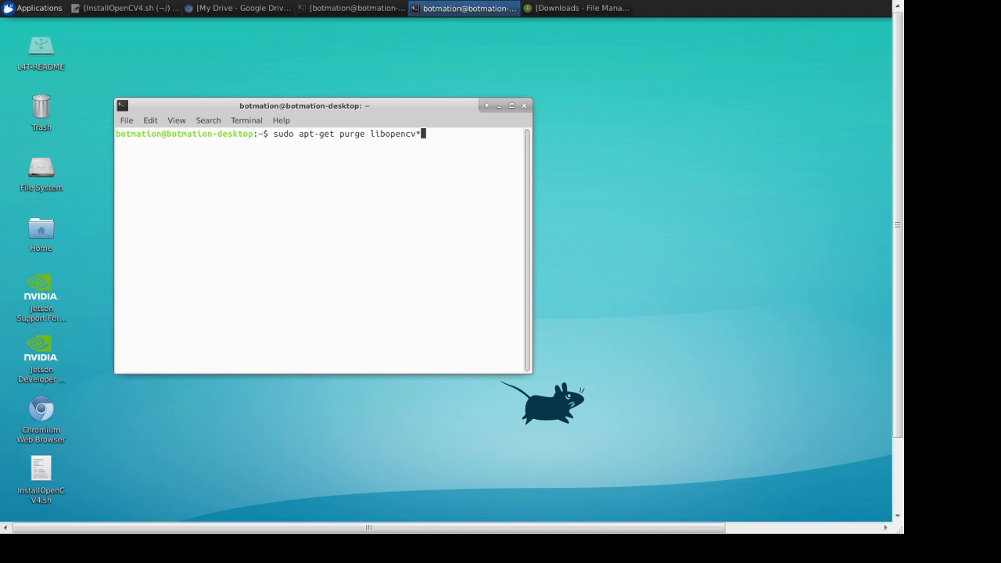
mouse_move(441, 133)
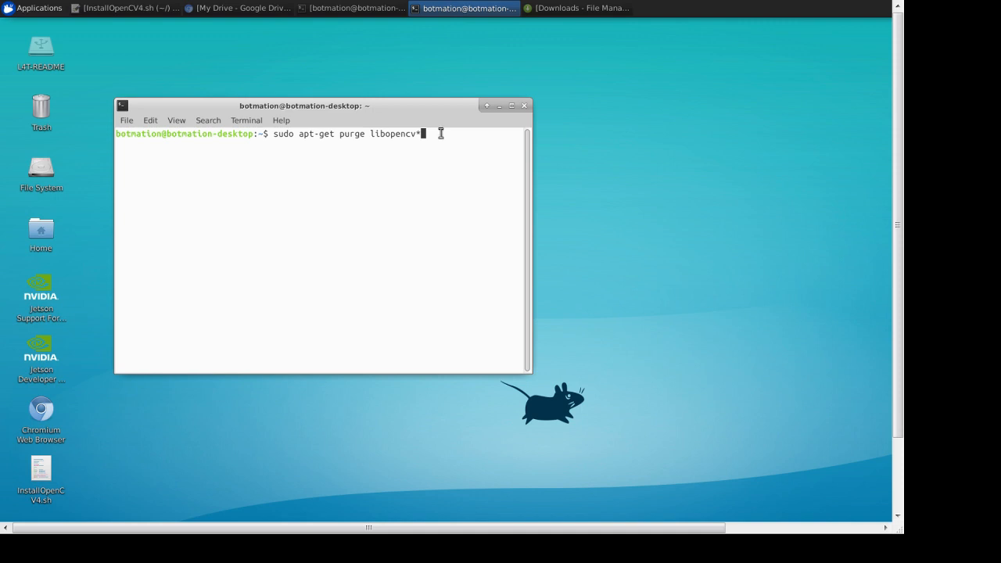
Run sudo apt-get purge libopencv*, give the password and answer Y to remove the packages.
key(Return)
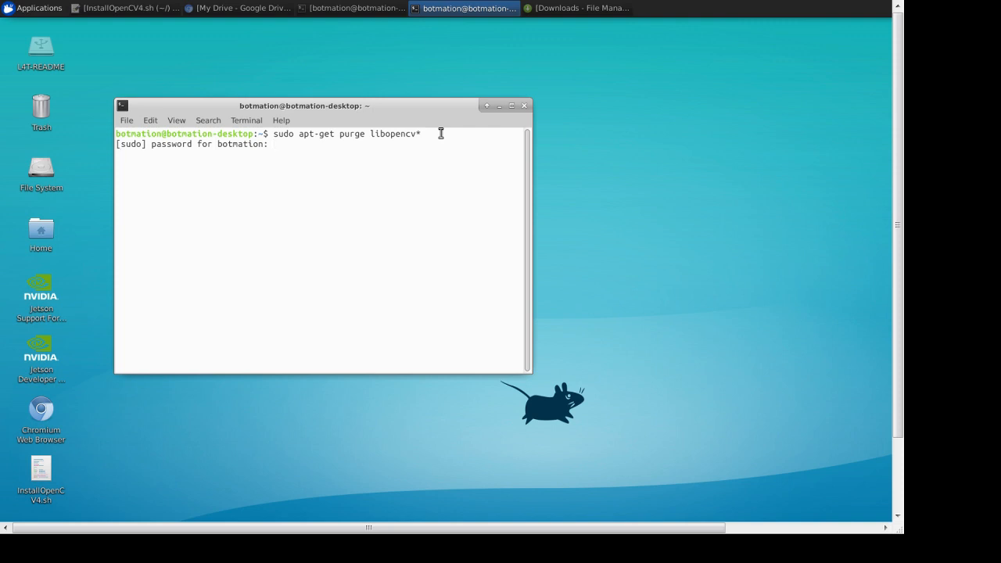
key(Return)
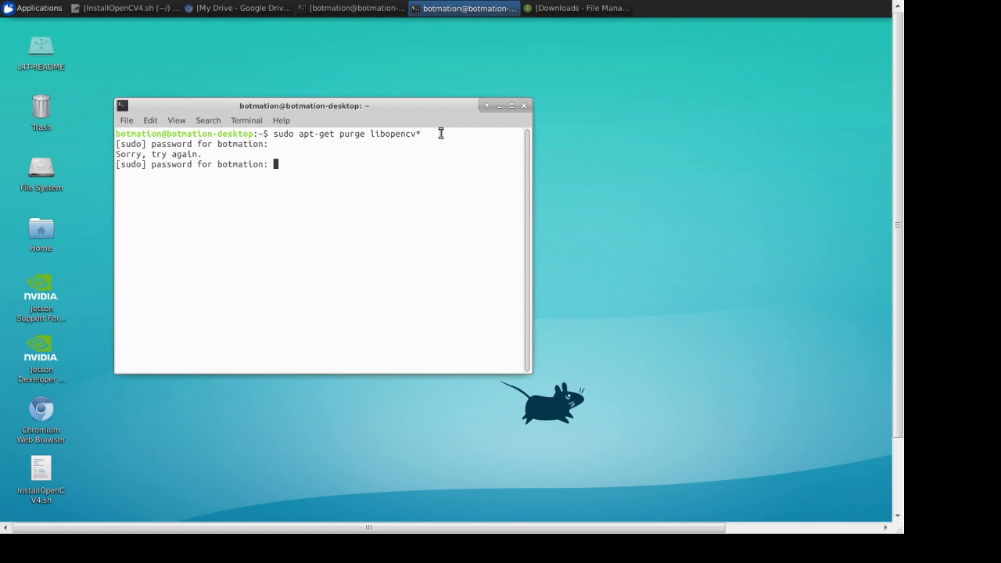
key(Return)
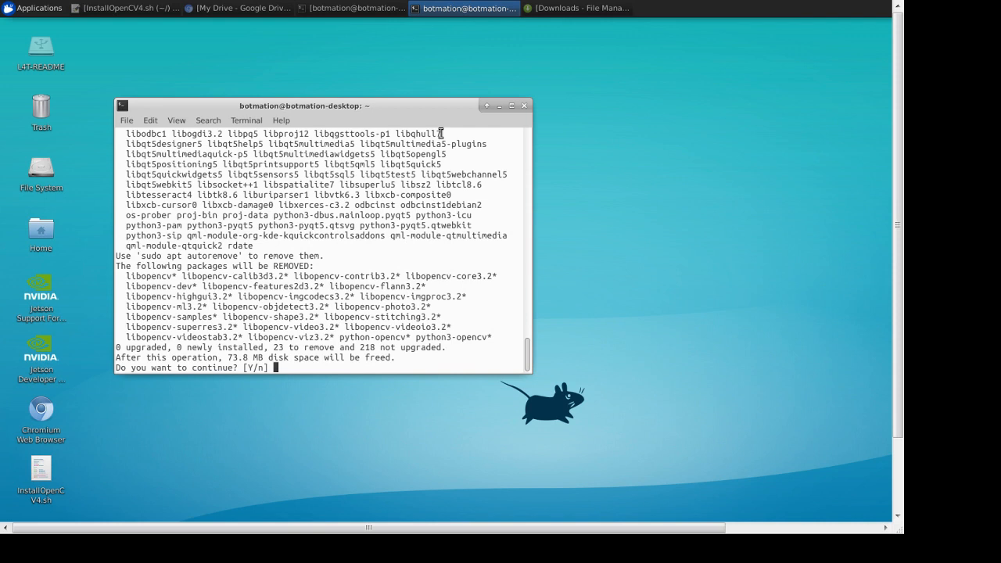
text(Y)
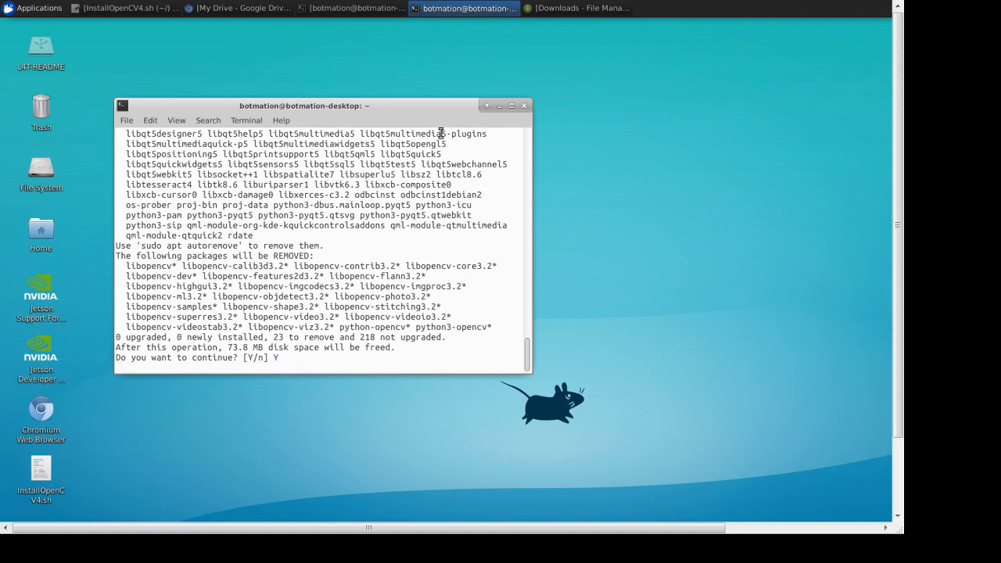
key(Return)
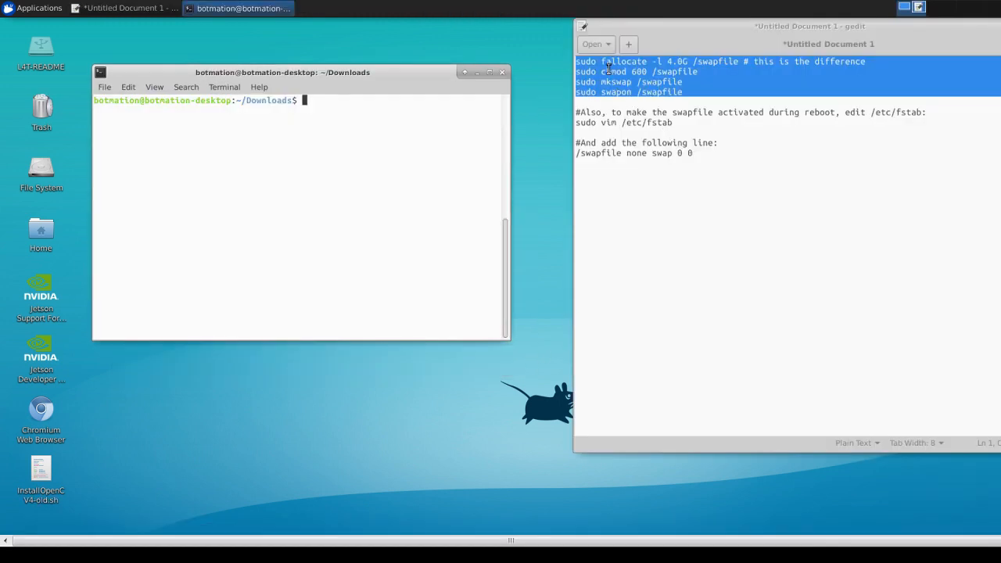
Copy the fallocate, chmod, mkswap and swapon lines from the notes and run them for a 4 GB swapfile.
right_click(656, 79)
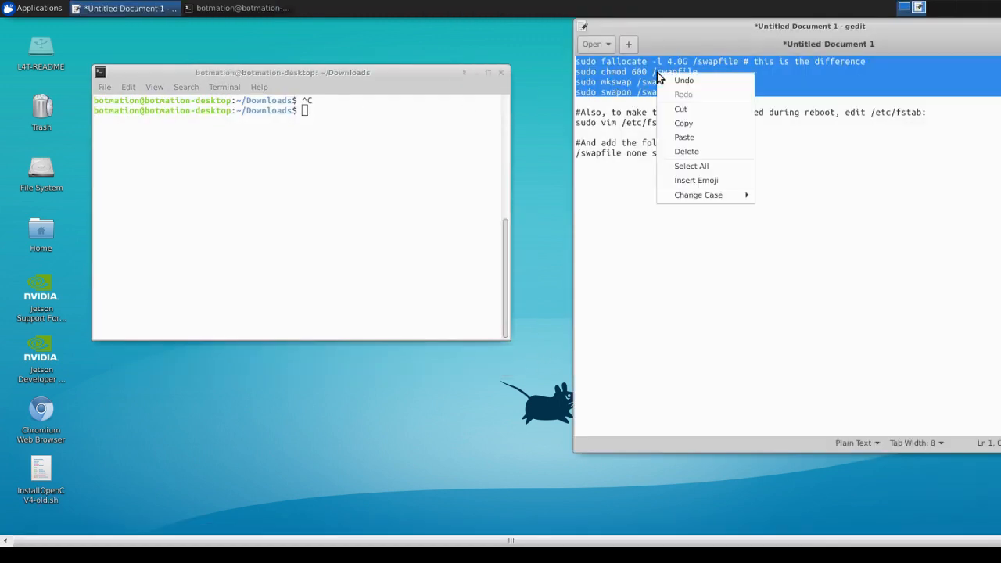
click(328, 116)
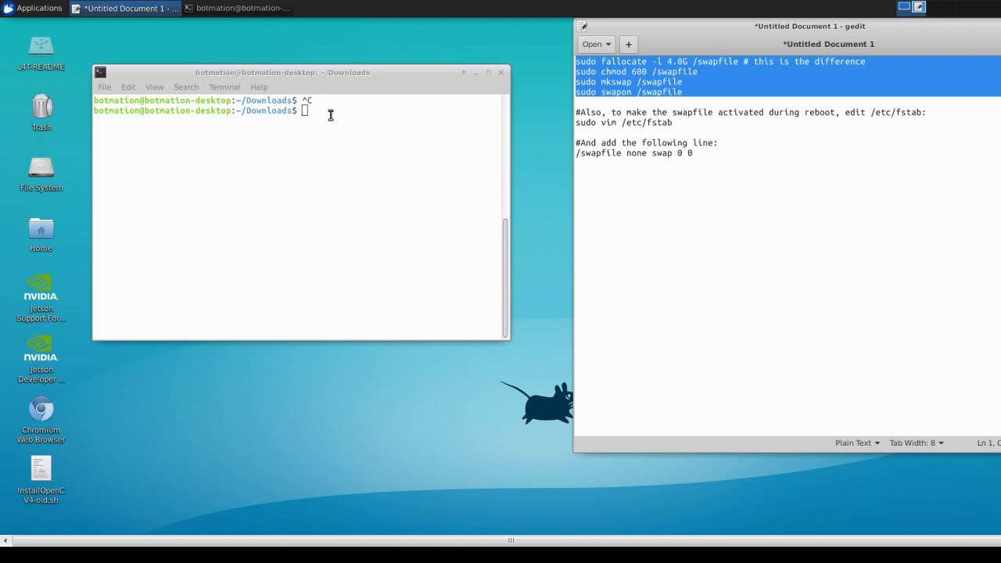
right_click(305, 110)
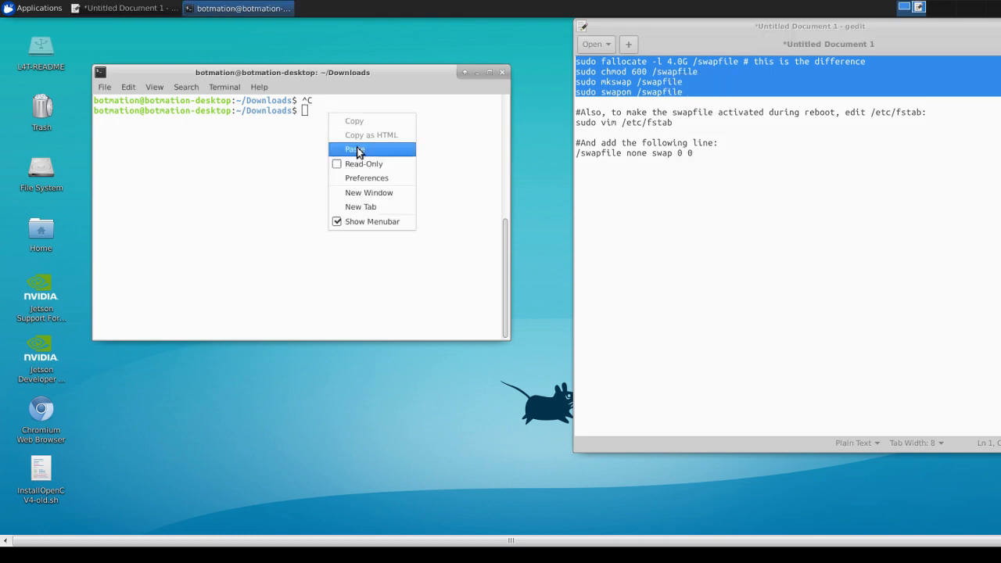
click(355, 150)
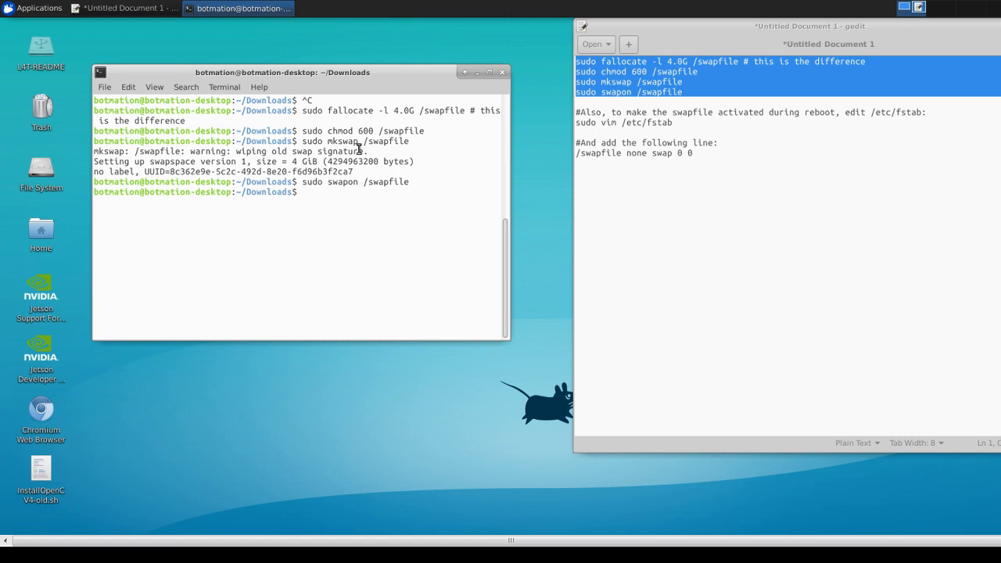
Bring the 'sudo vim /etc/fstab' line from the notes into the terminal, ready to run.
click(599, 122)
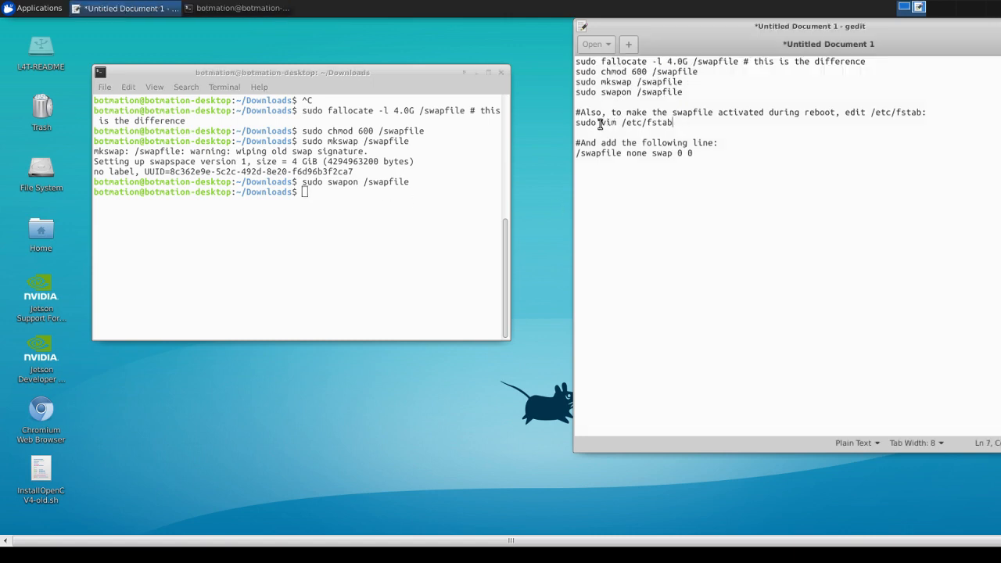
triple_click(622, 122)
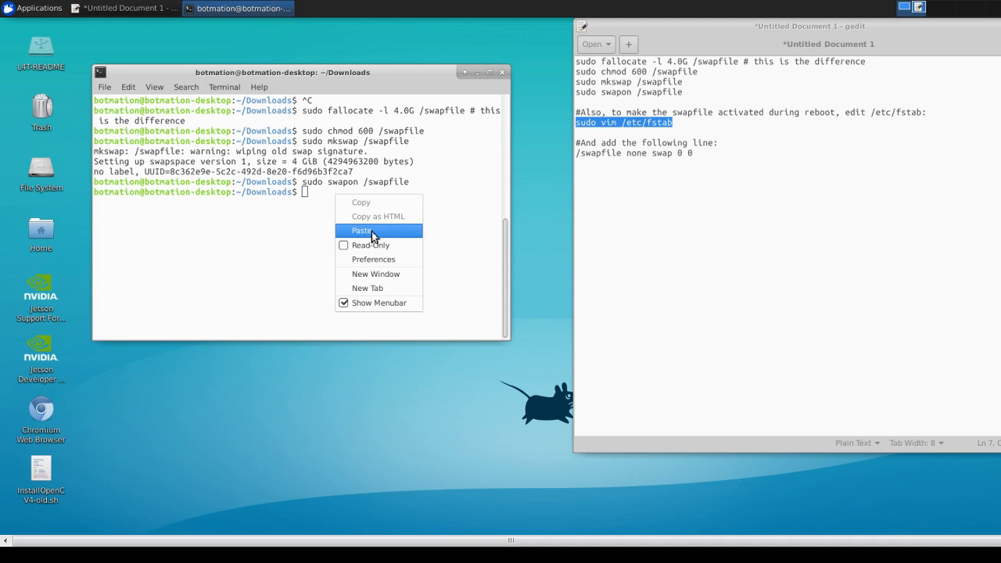
click(361, 230)
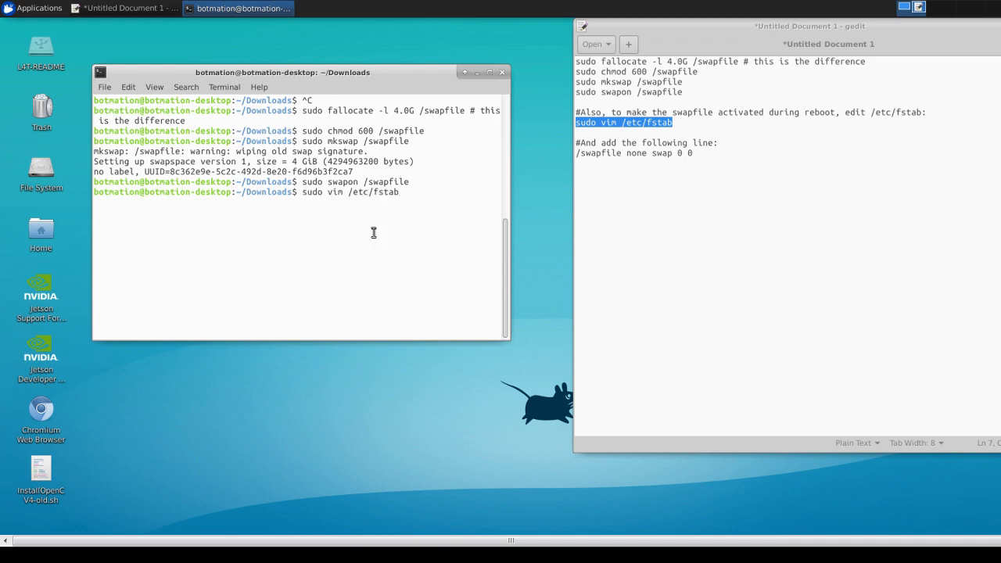
Add the line '/swapfile none swap 0 0' below the root entry in /etc/fstab with Vim.
key(Return)
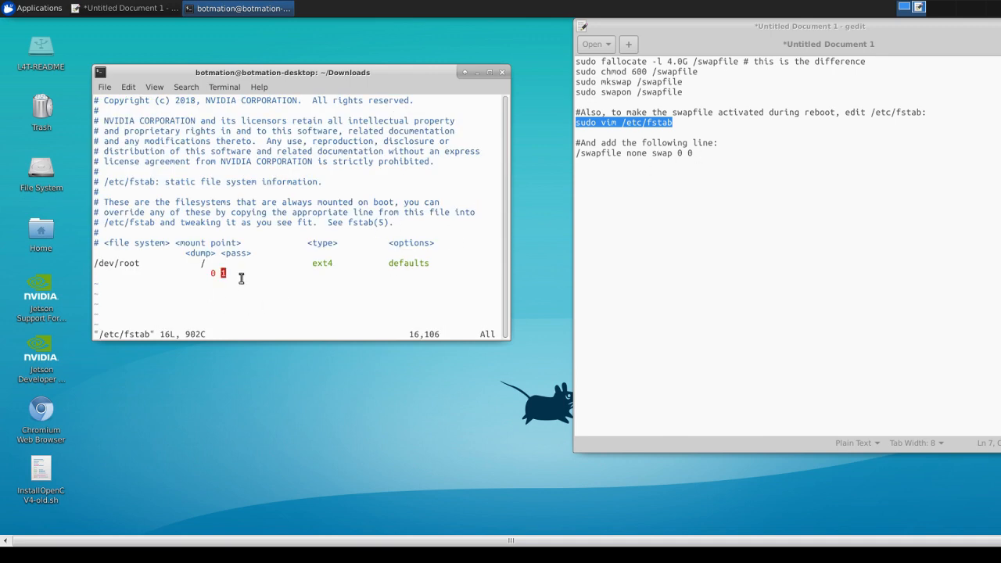
key(o)
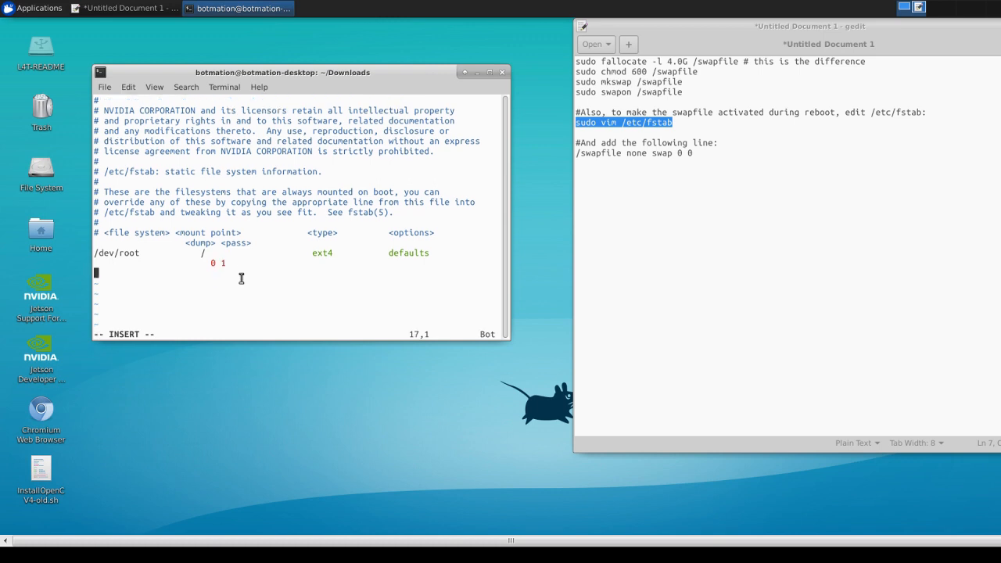
text(/swapfil)
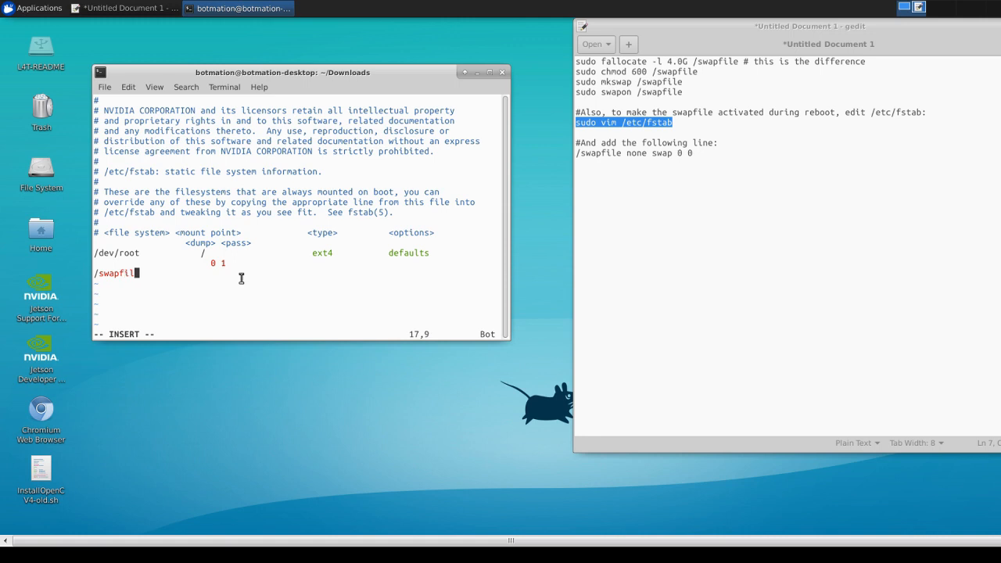
text(nop)
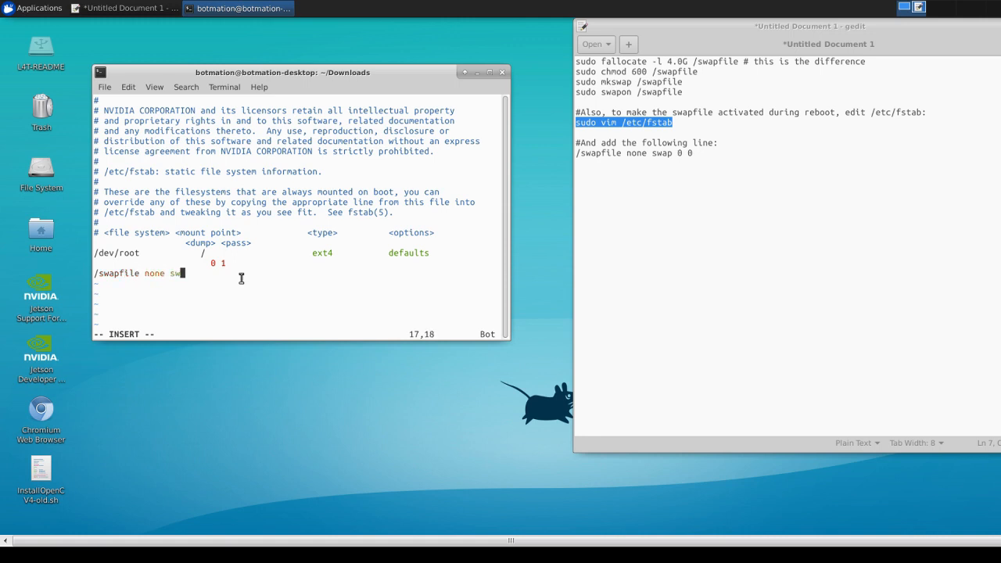
text(ap 0 0)
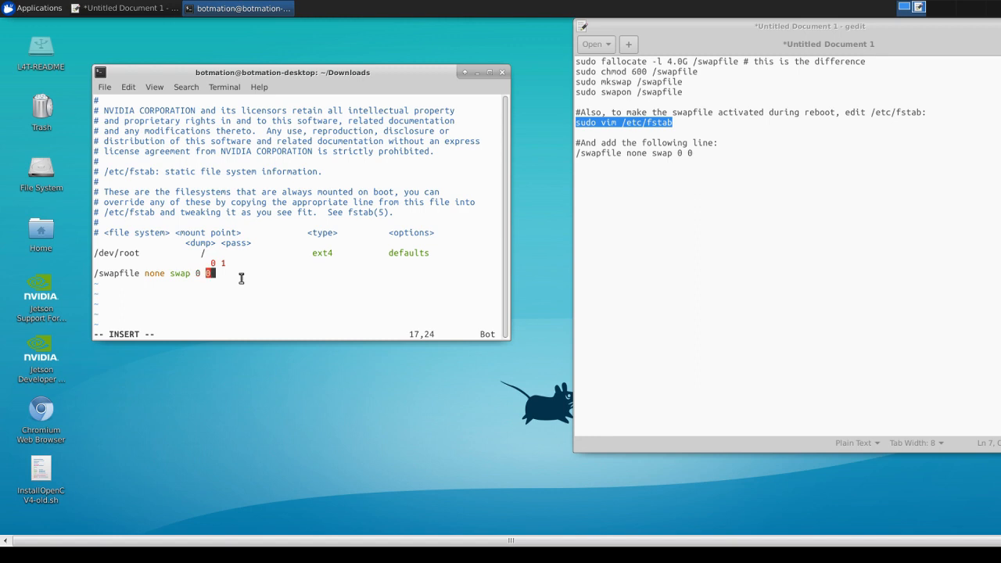
key(Escape)
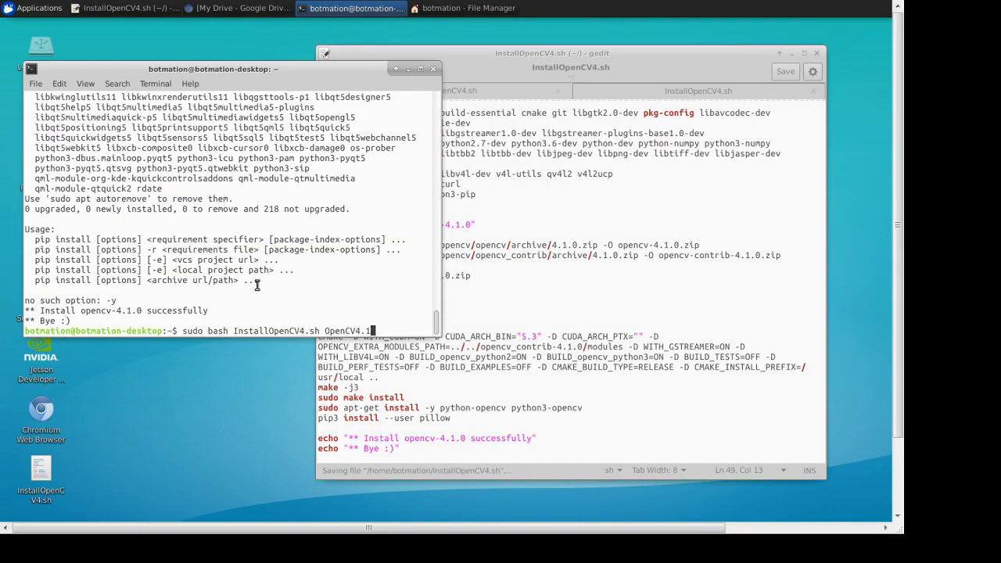
Run 'sudo bash InstallOpenCV4.sh' to install OpenCV 4.
key(Return)
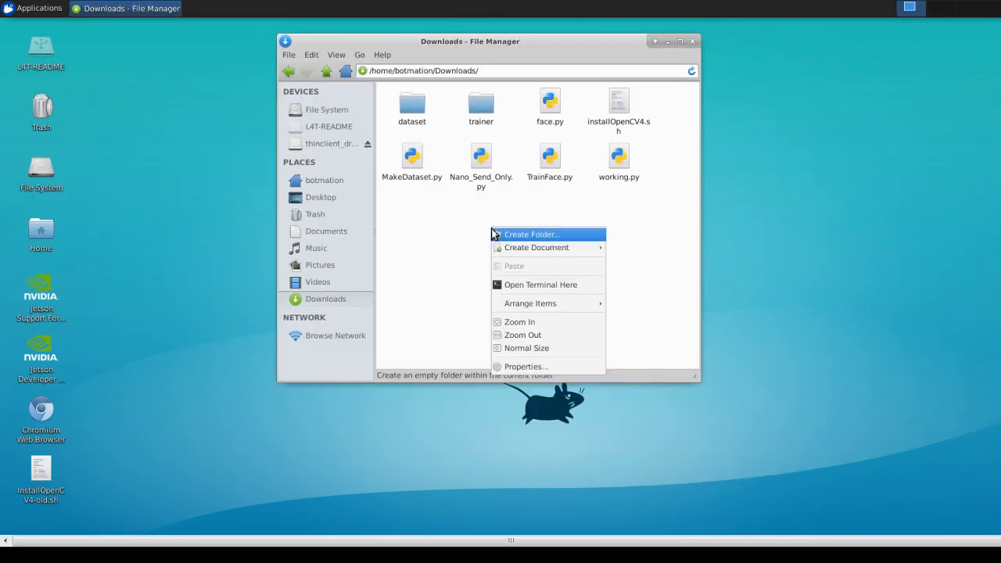
Start a terminal in the Downloads folder from Thunar's context menu.
click(538, 290)
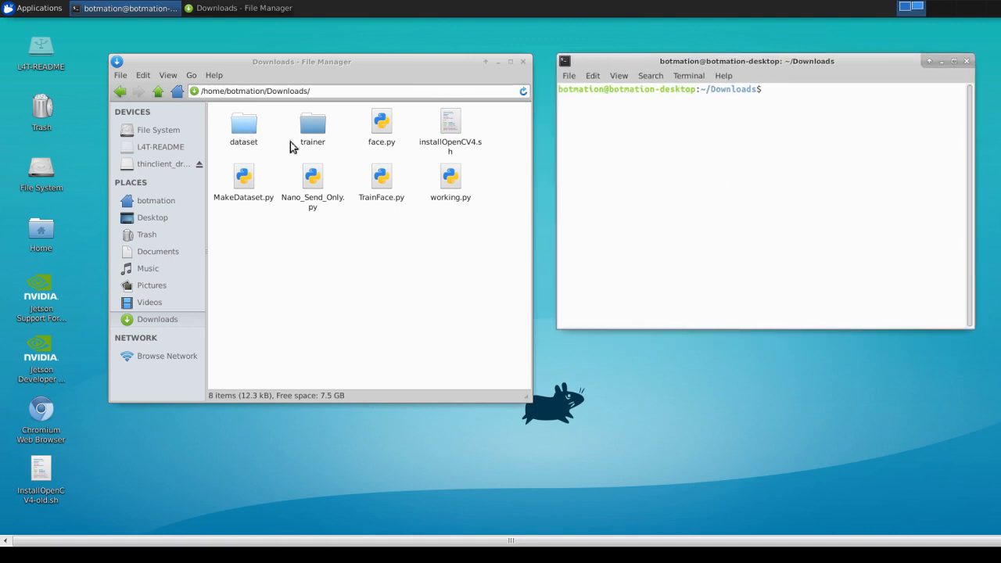
Run 'python MakeDataset.py' to start the face dataset capture.
click(313, 125)
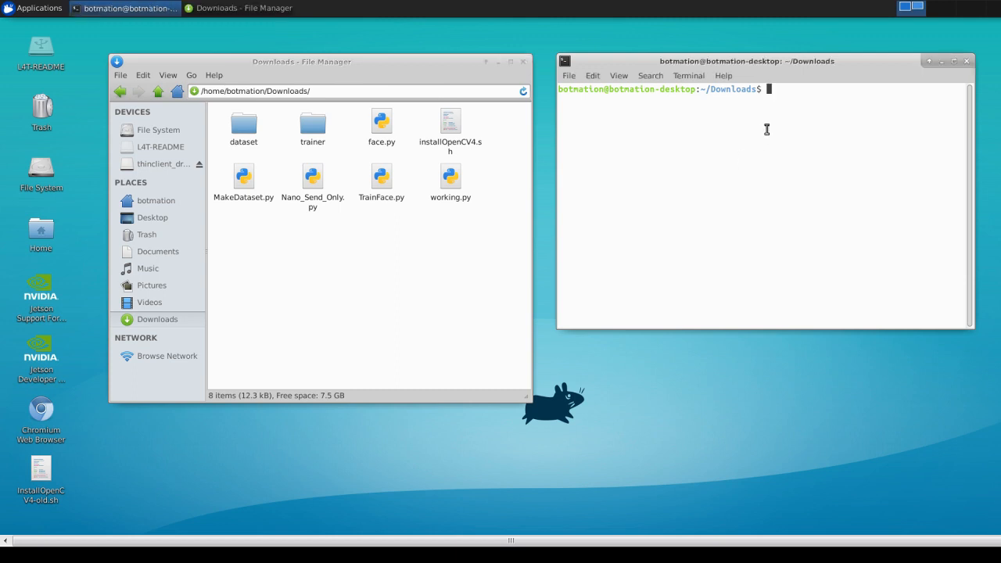
mouse_move(782, 87)
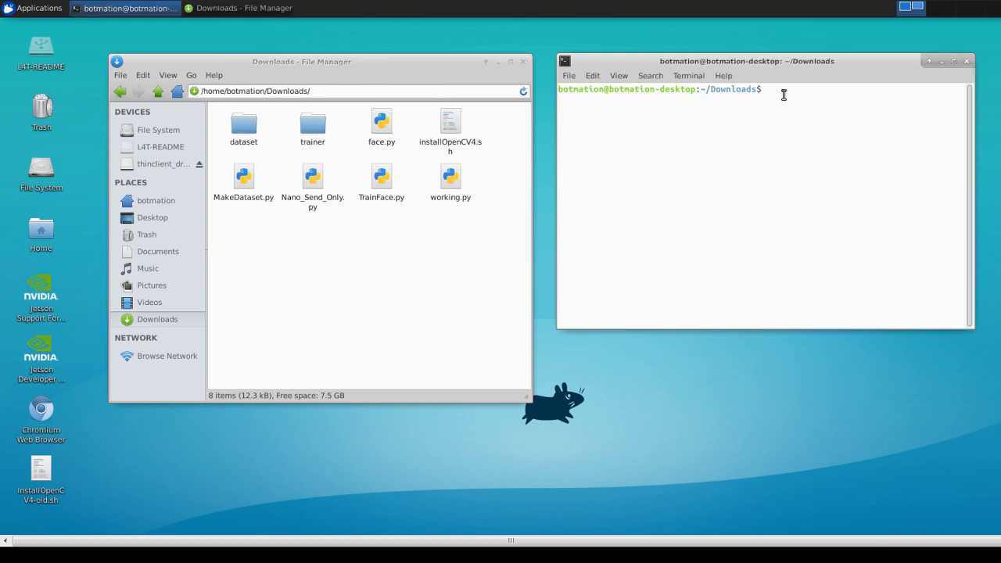
text(p)
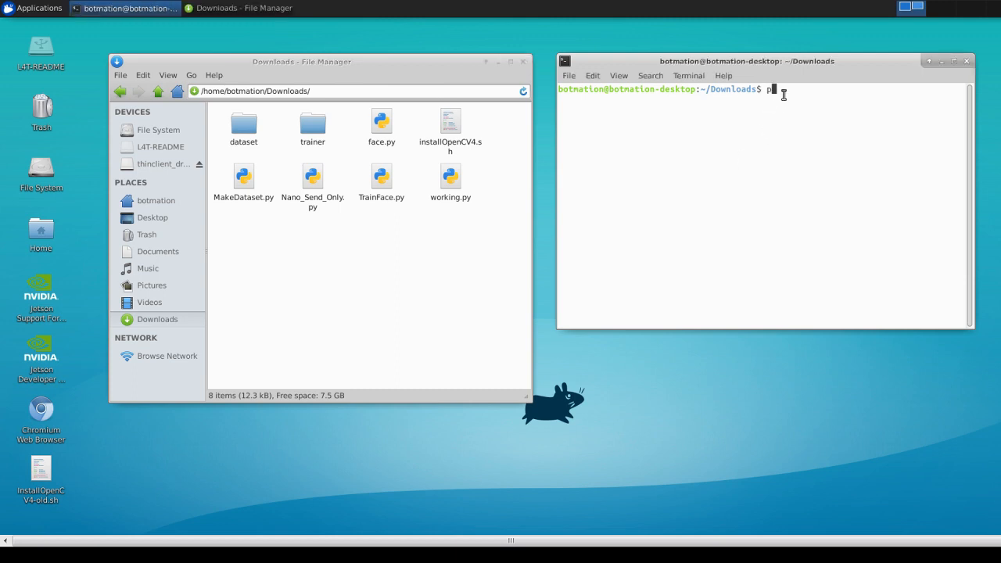
text(ython Mak)
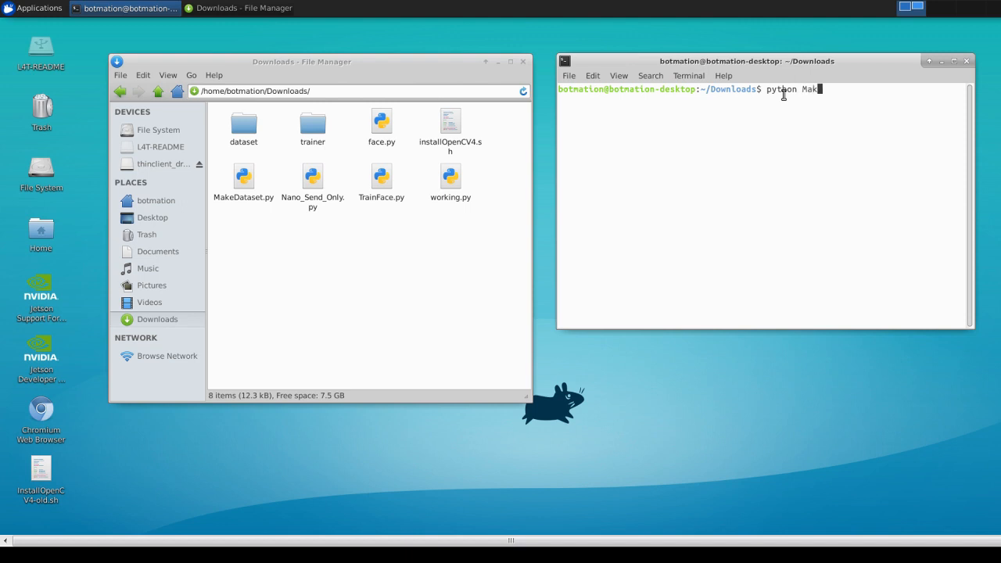
text(eDataset.py)
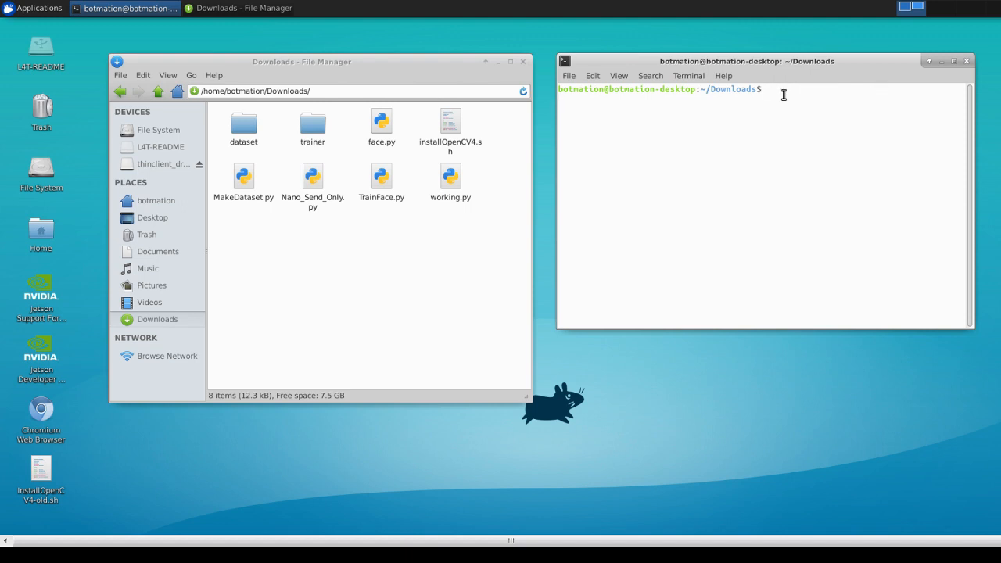
text(python MakeDataset.py)
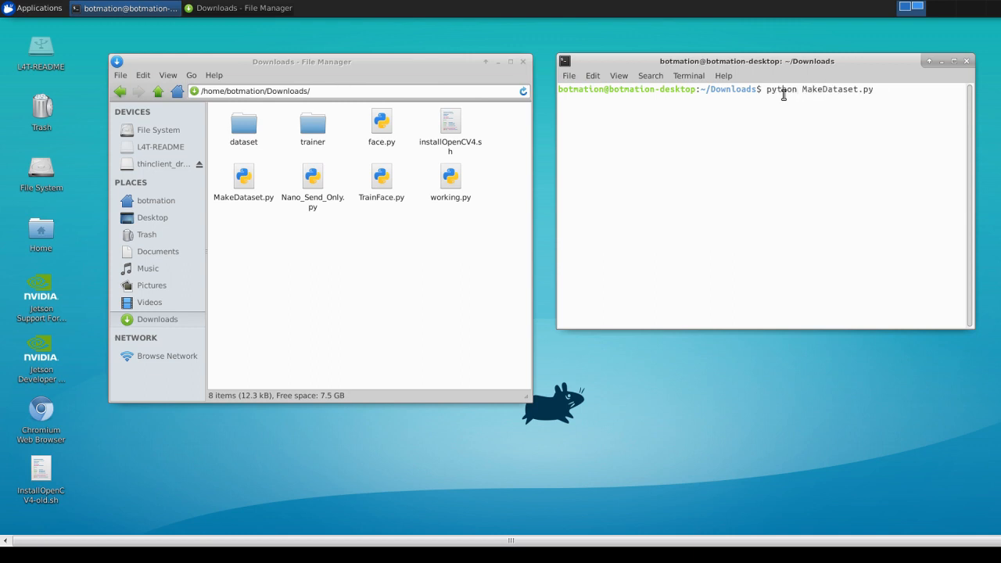
key(Return)
text(1)
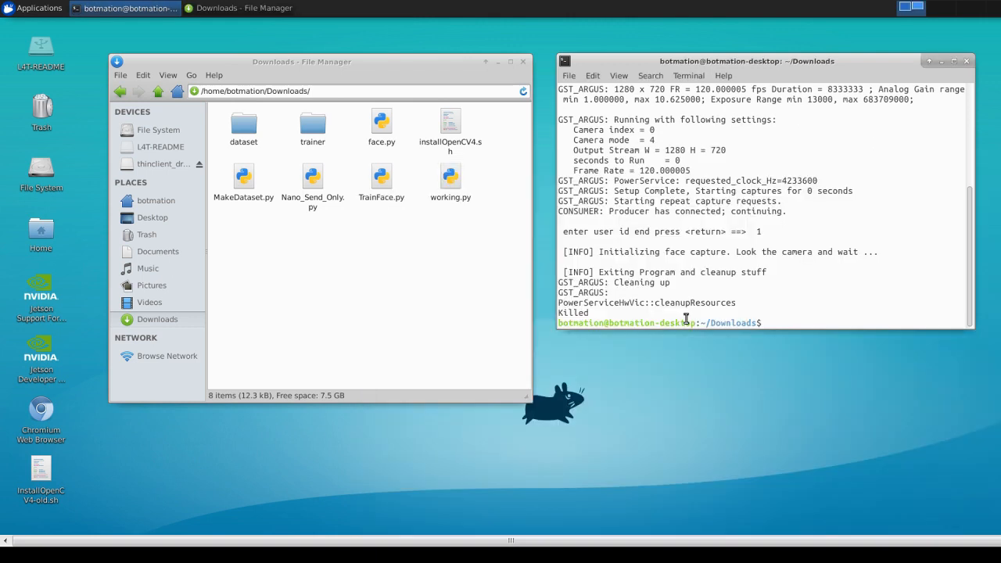
Check the dataset folder, then run 'python3 TrainFace.py' and 'python3 Detect.py', which reports OpenCV 4.1.0.
click(244, 125)
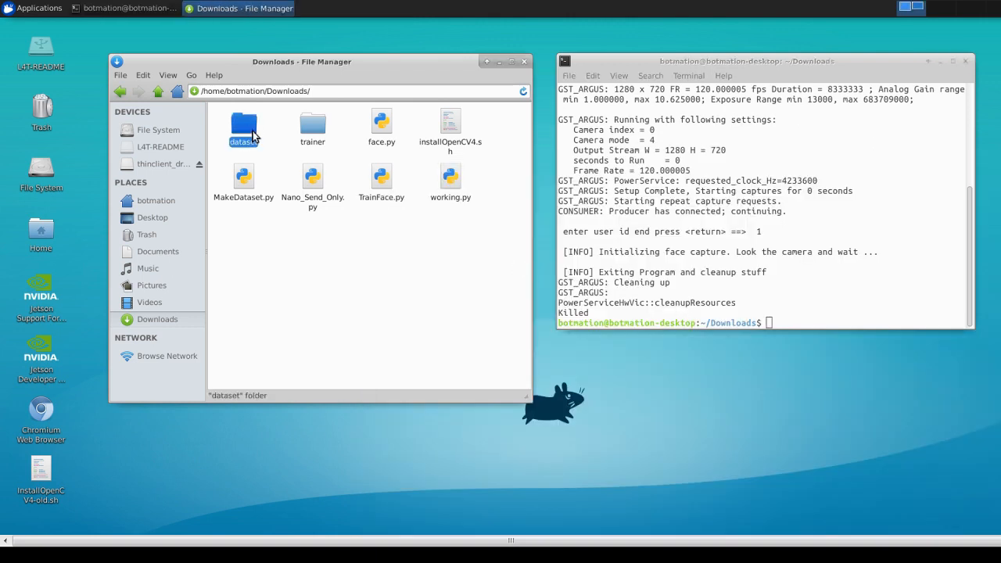
double_click(244, 126)
text(python TrainFace.py)
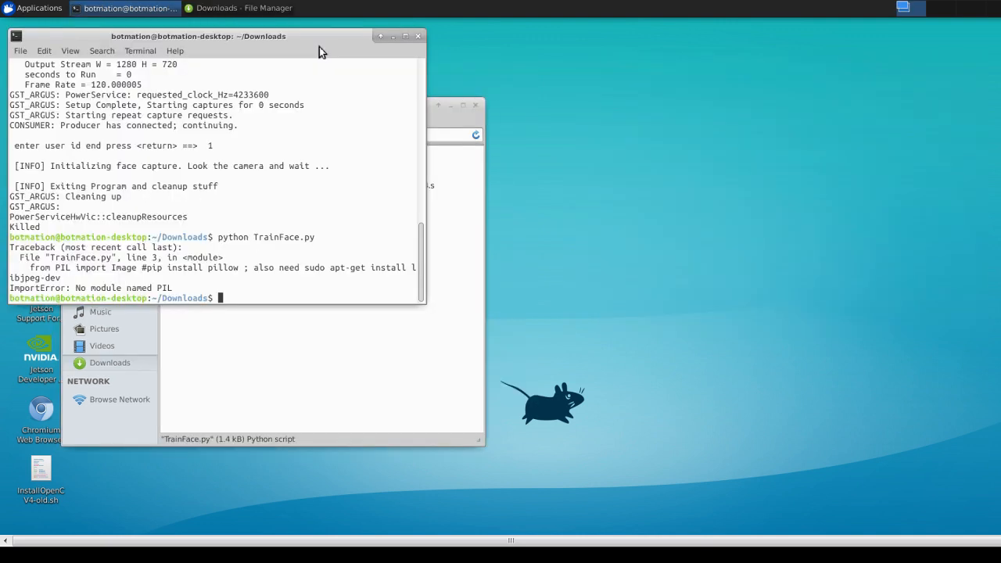
text(p)
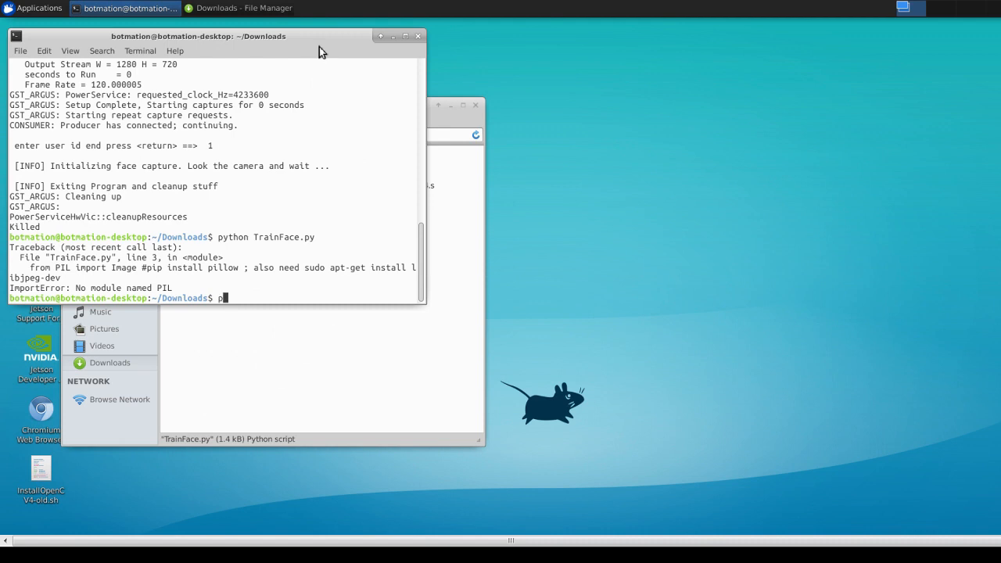
text(ython3)
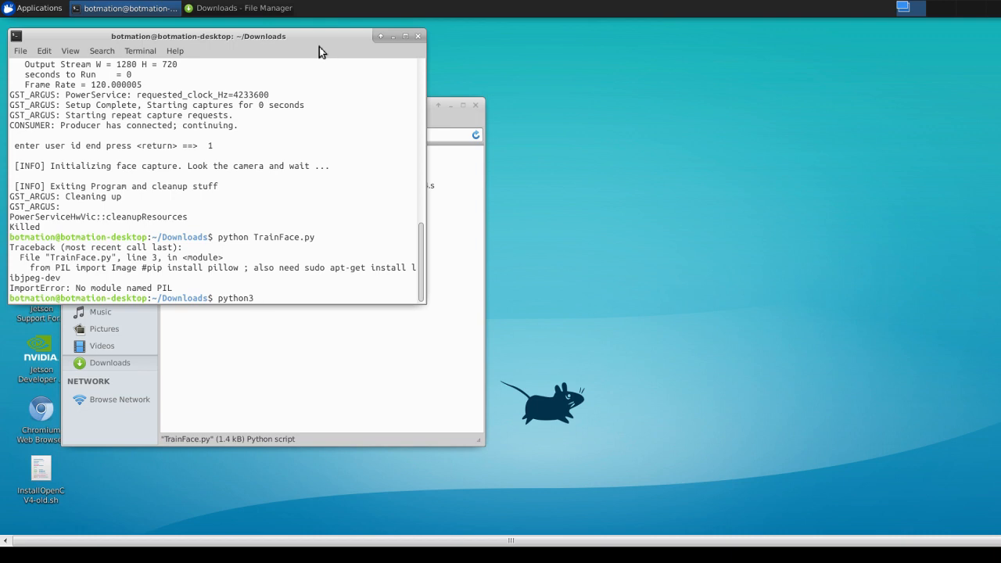
text(TrainFace.py)
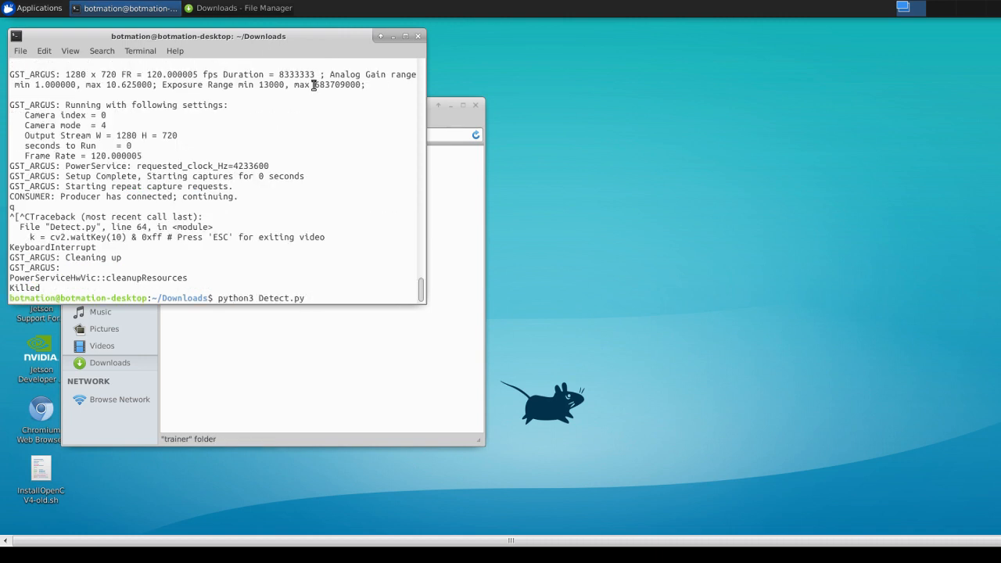
key(Return)
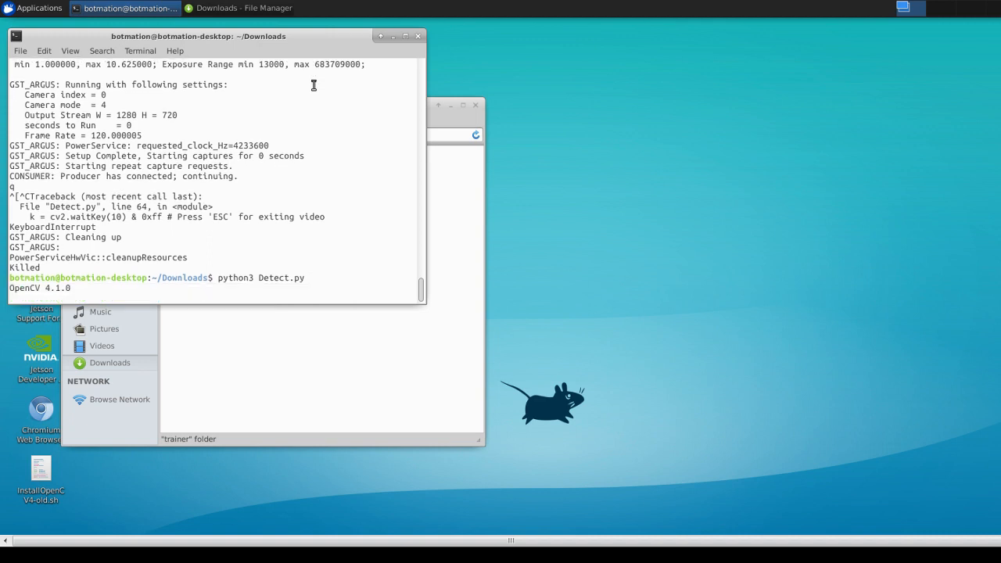